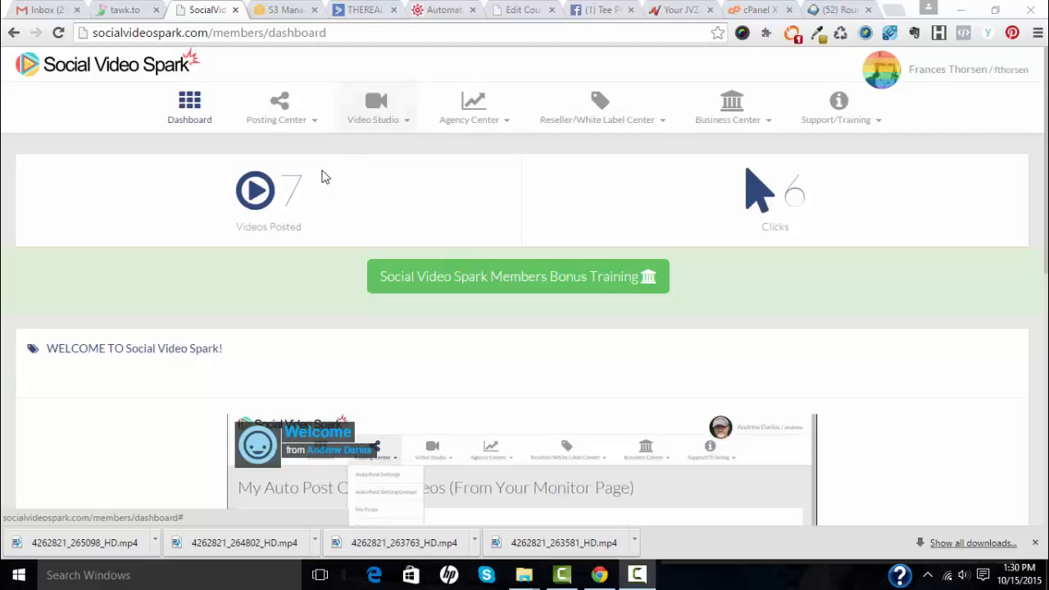
{"action": "mouse_move", "coordinate": [279, 109]}
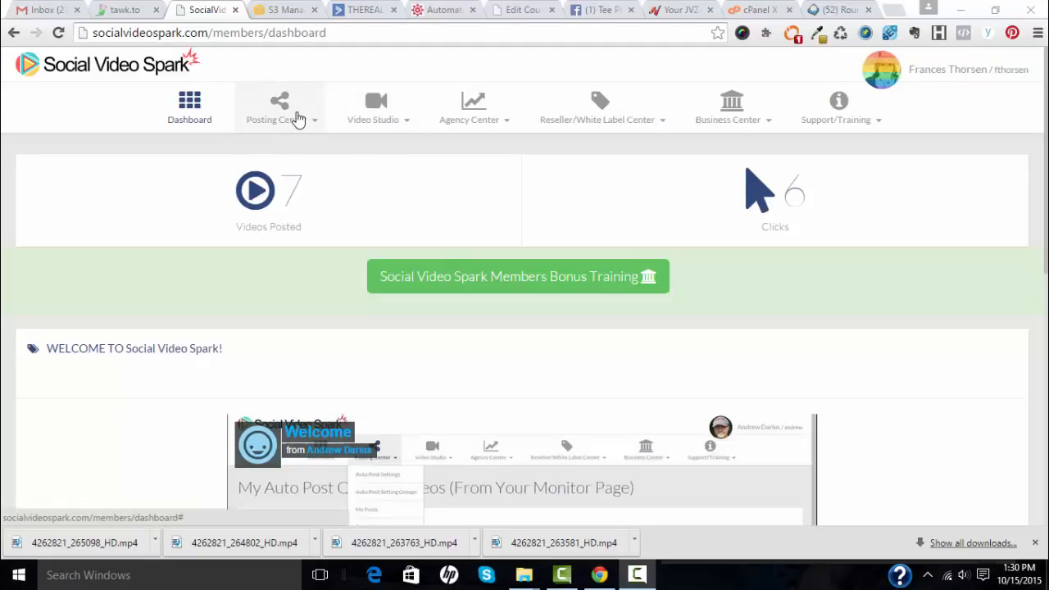
Step: Go from the members dashboard to the YouTube Loader via the Video Studio menu
{"action": "left_click", "coordinate": [373, 106]}
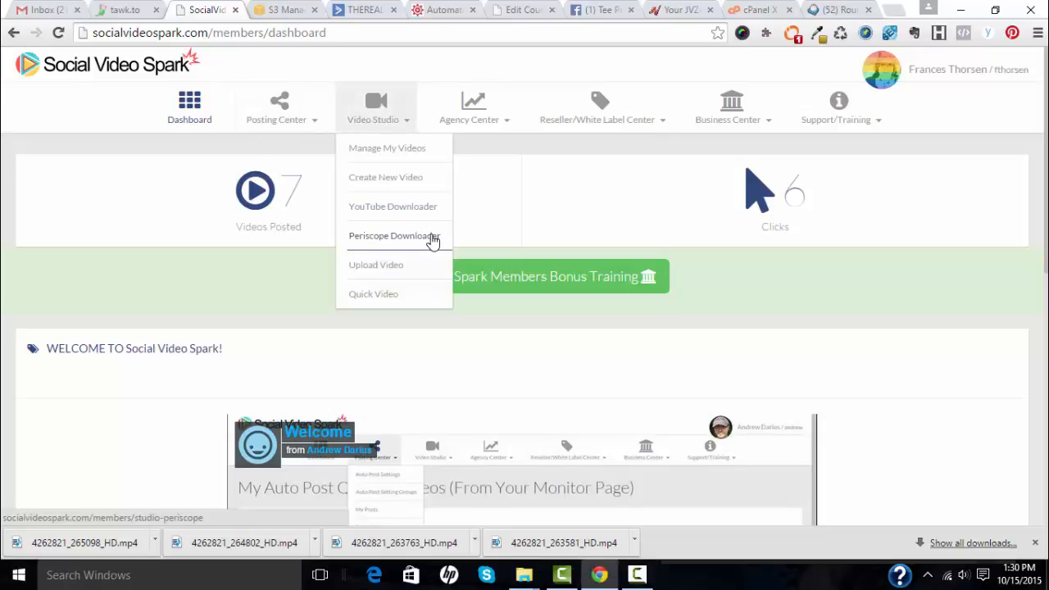
{"action": "mouse_move", "coordinate": [423, 215]}
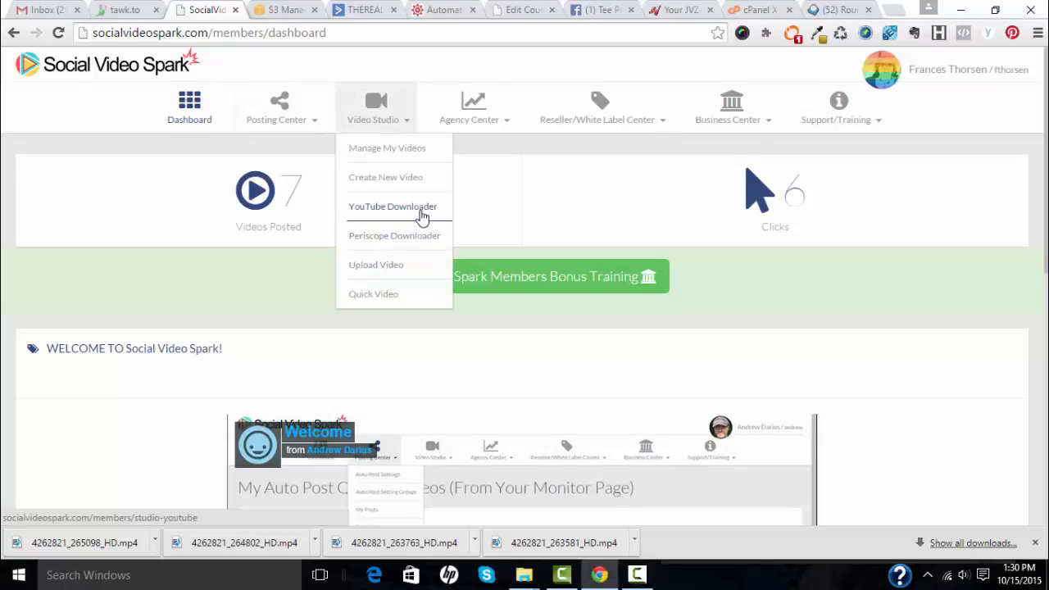
{"action": "left_click", "coordinate": [393, 207]}
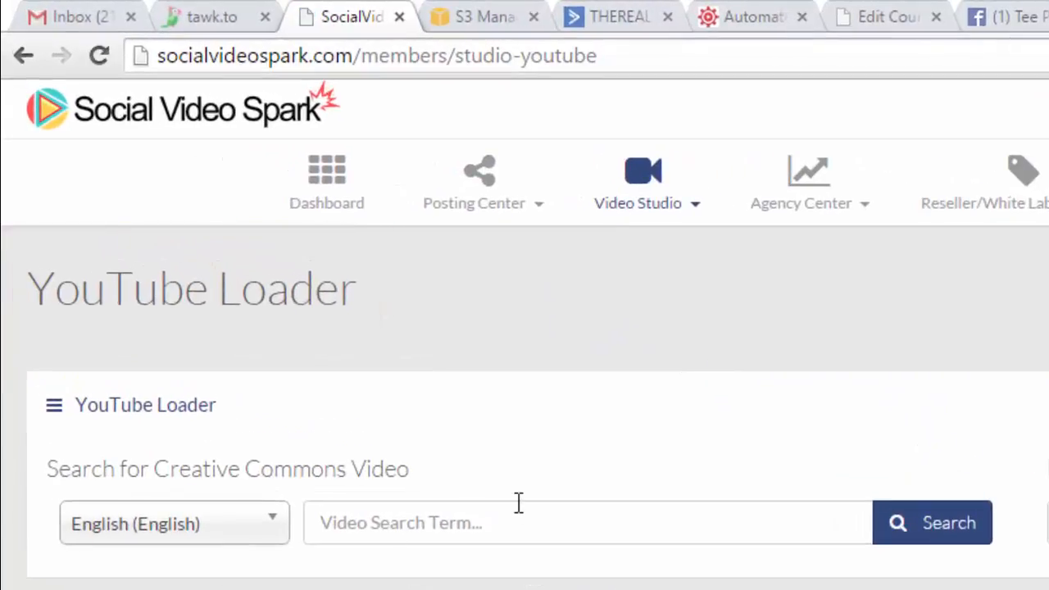
Step: Search Creative Commons videos for 'tucson bernie sanders', returning 20 results
{"action": "scroll", "scroll_direction": "down", "scroll_amount": 3}
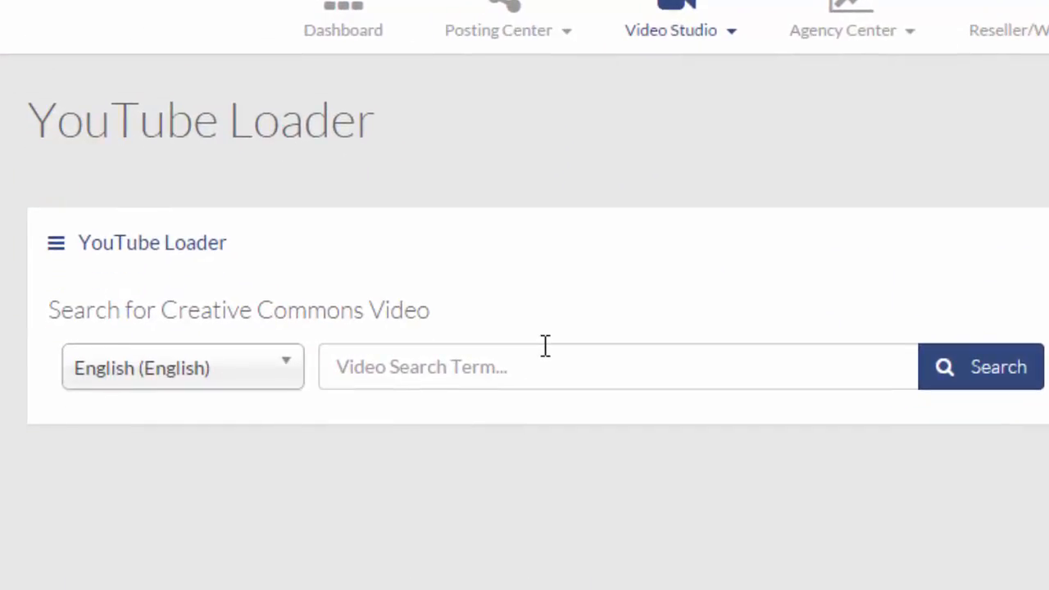
{"action": "mouse_move", "coordinate": [467, 318]}
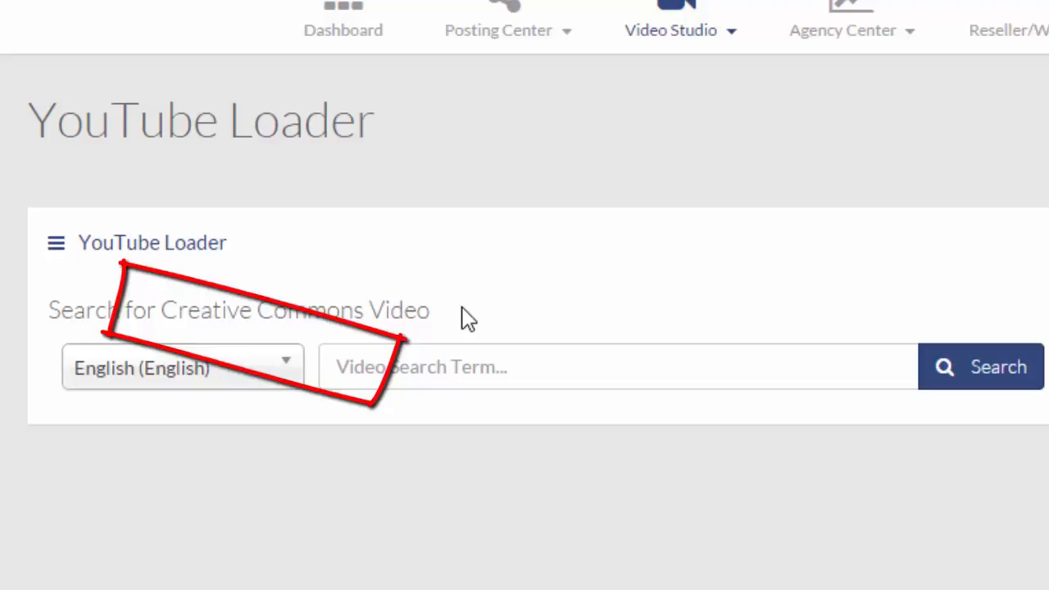
{"action": "left_click", "coordinate": [616, 368]}
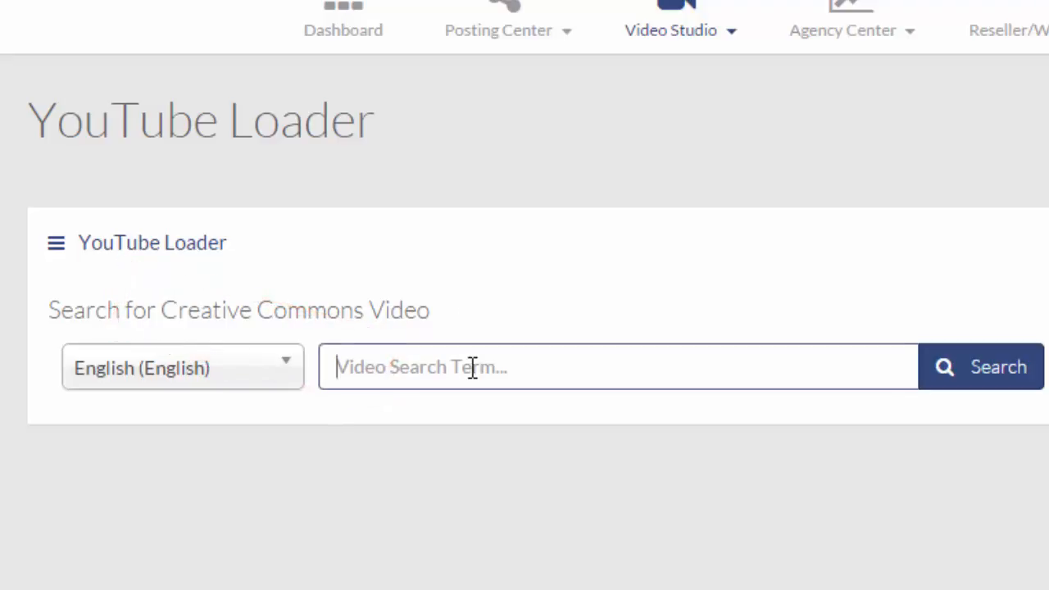
{"action": "left_click", "coordinate": [616, 368]}
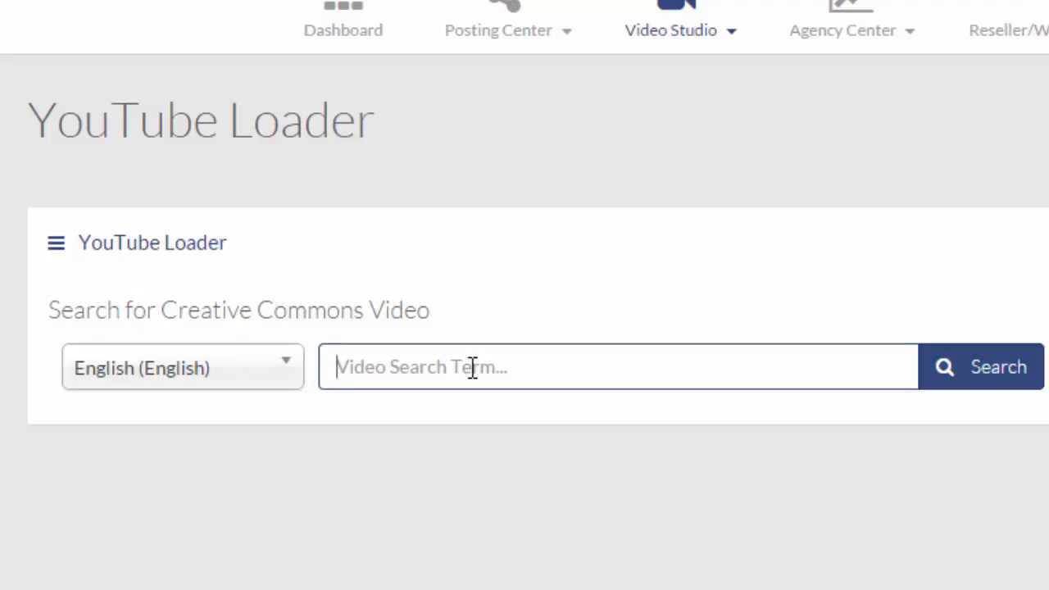
{"action": "type", "text": "tucson bernie"}
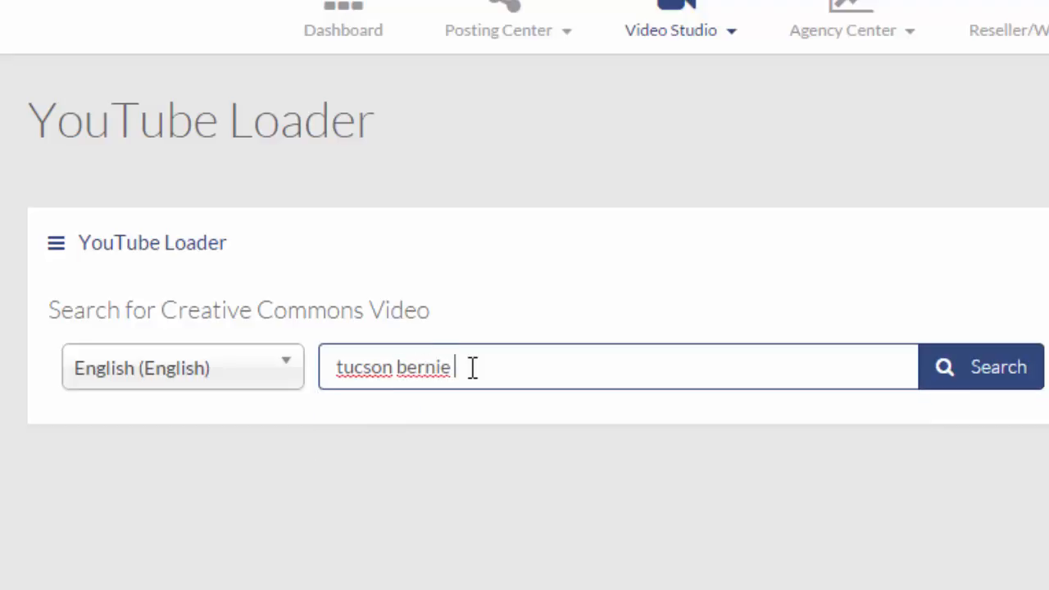
{"action": "type", "text": "sanders"}
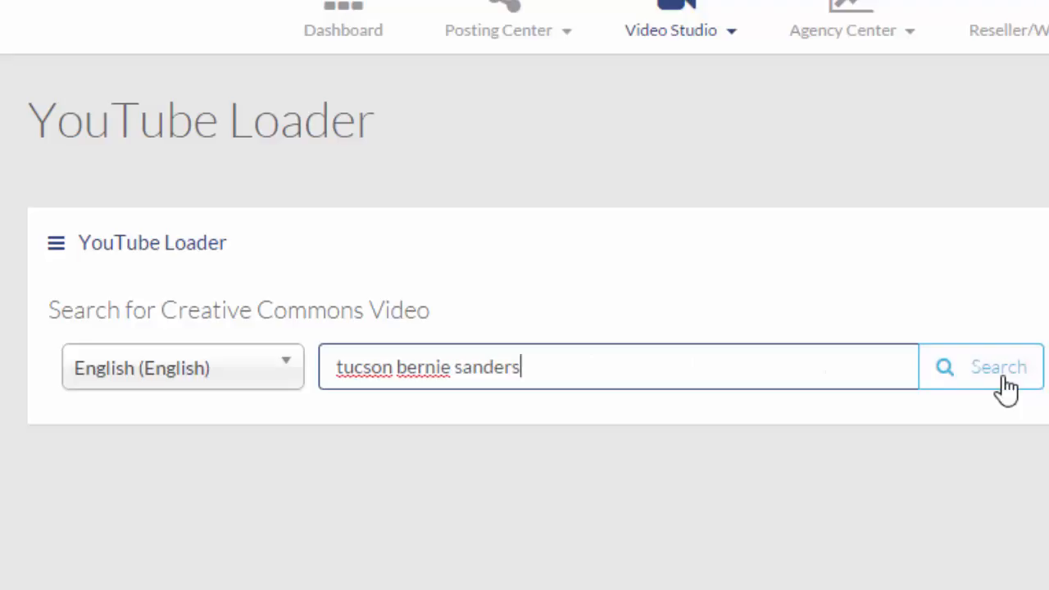
{"action": "left_click", "coordinate": [975, 367]}
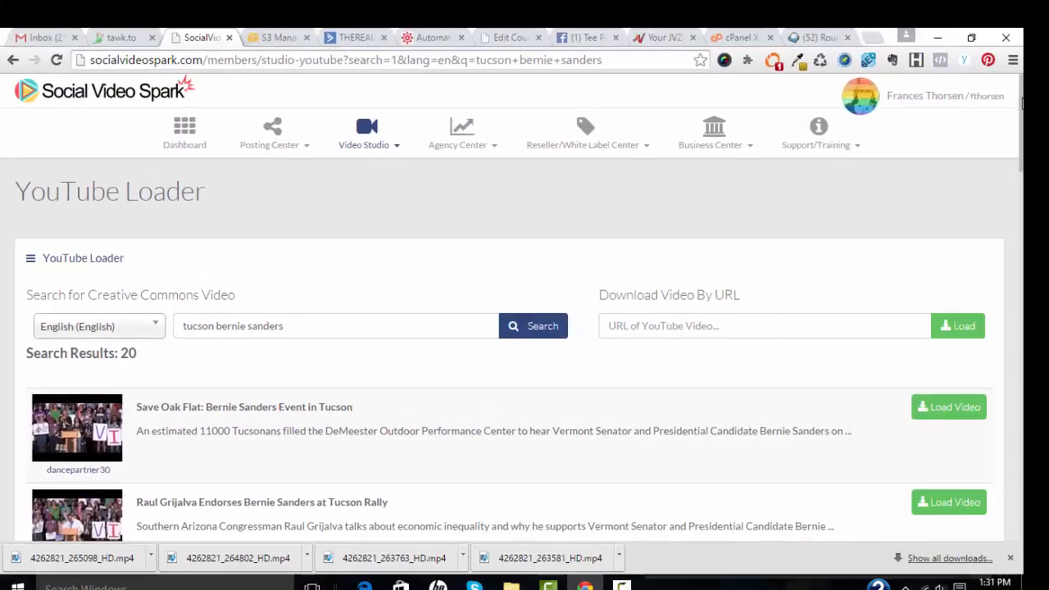
{"action": "scroll", "scroll_direction": "down", "scroll_amount": 3}
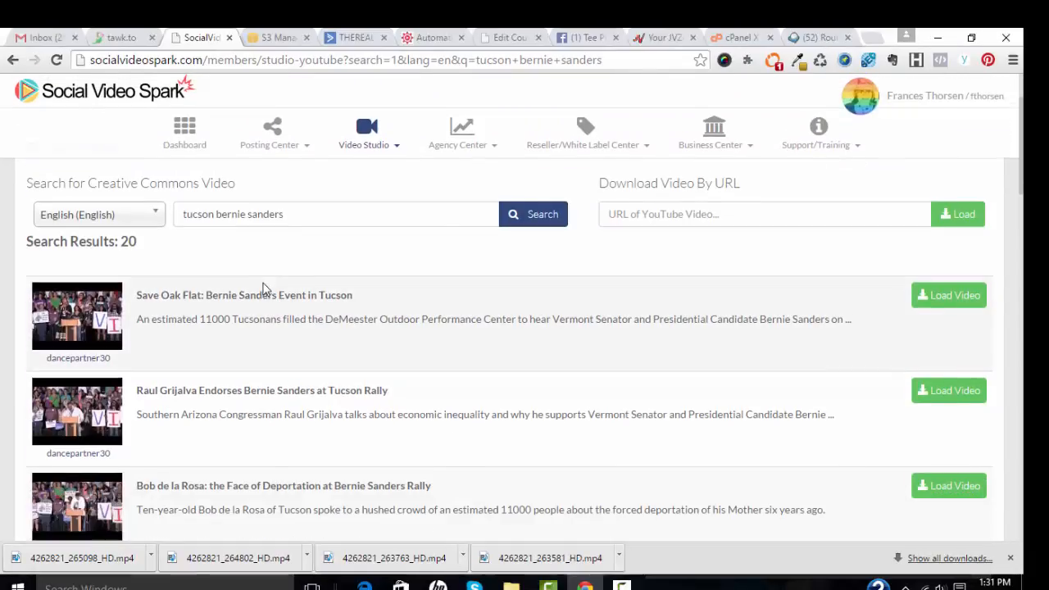
{"action": "mouse_move", "coordinate": [79, 328]}
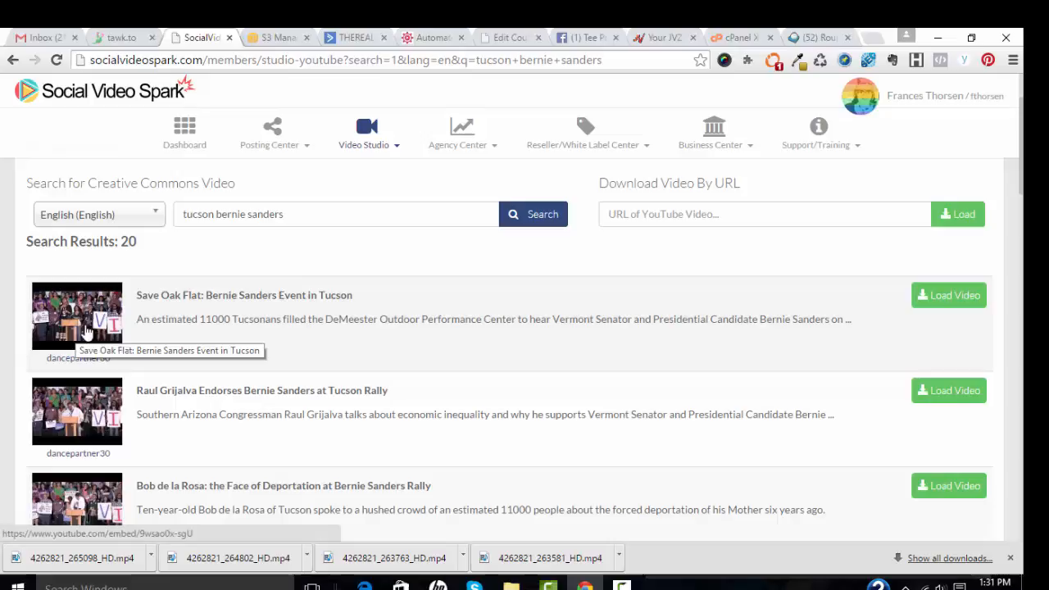
{"action": "mouse_move", "coordinate": [82, 325]}
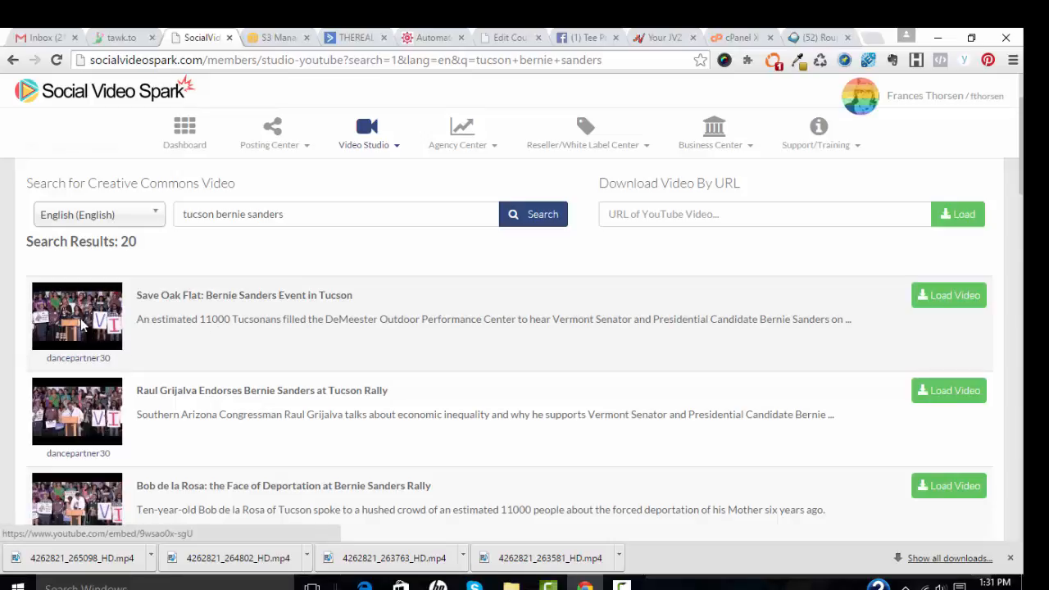
{"action": "left_click", "coordinate": [77, 315]}
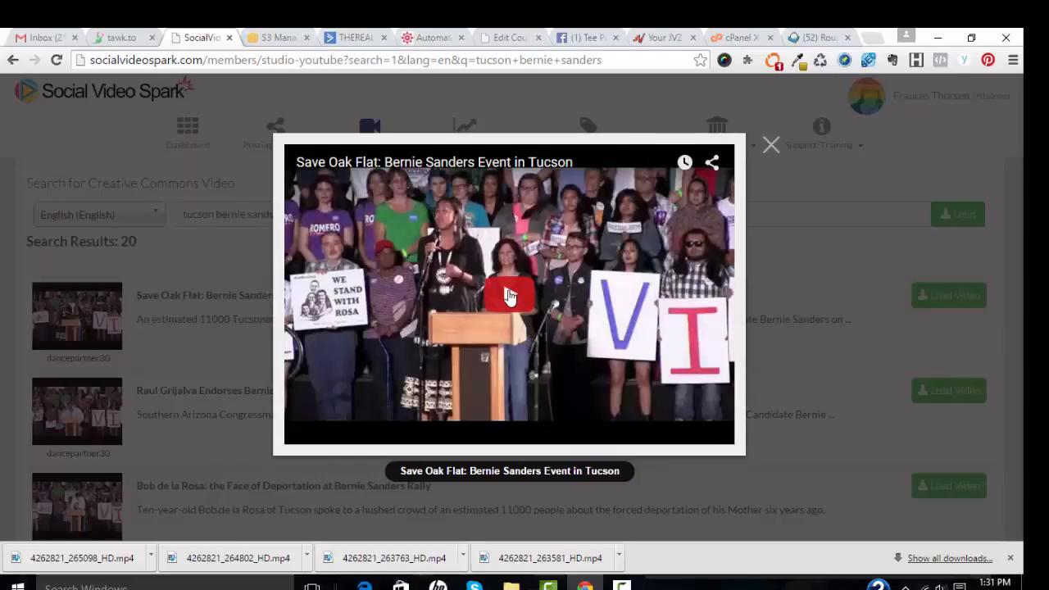
{"action": "left_click", "coordinate": [508, 295]}
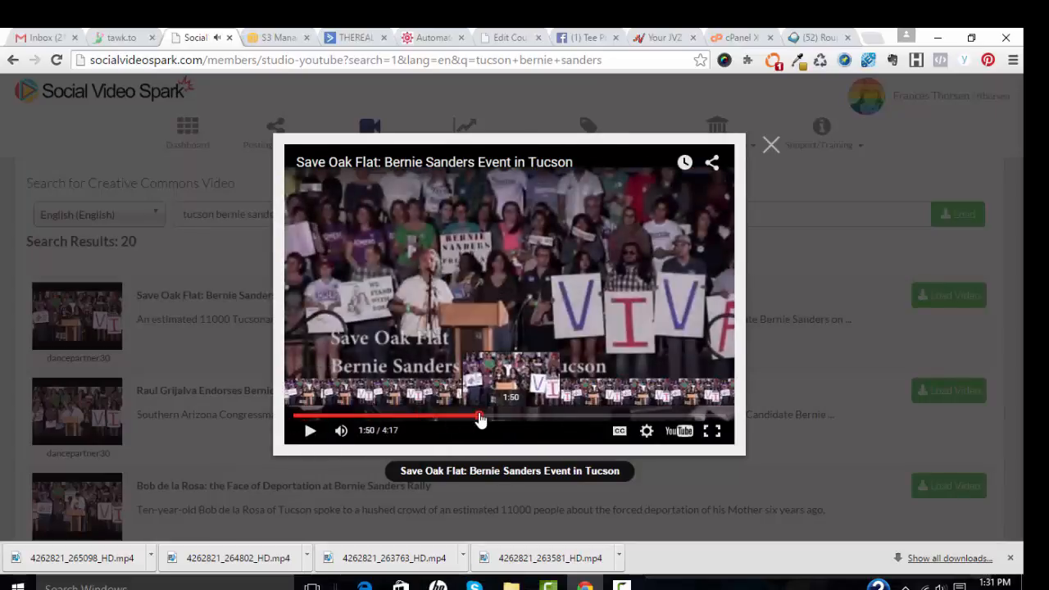
{"action": "left_click", "coordinate": [725, 416]}
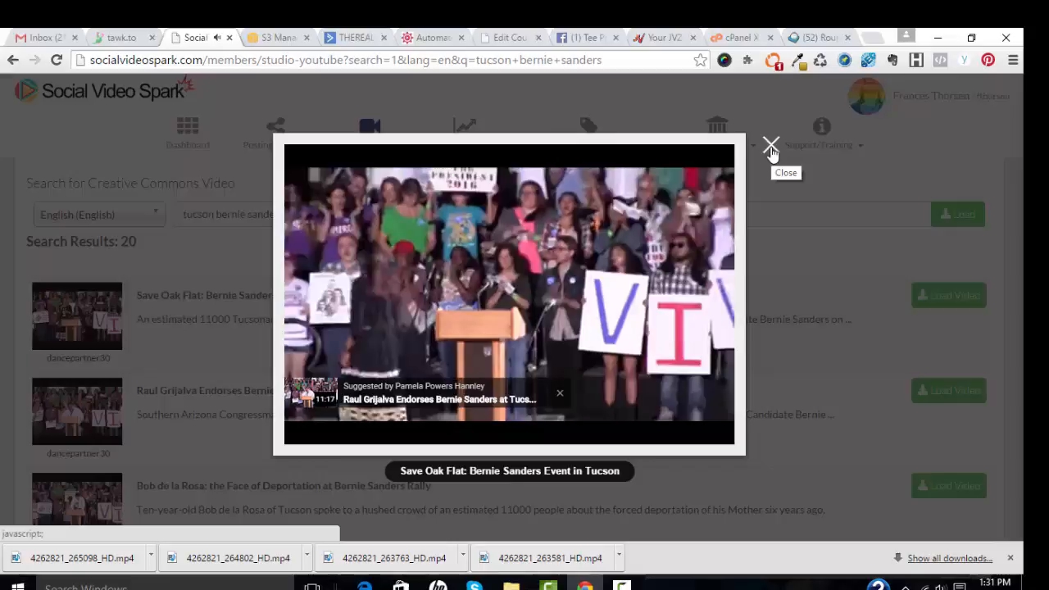
{"action": "left_click", "coordinate": [770, 144]}
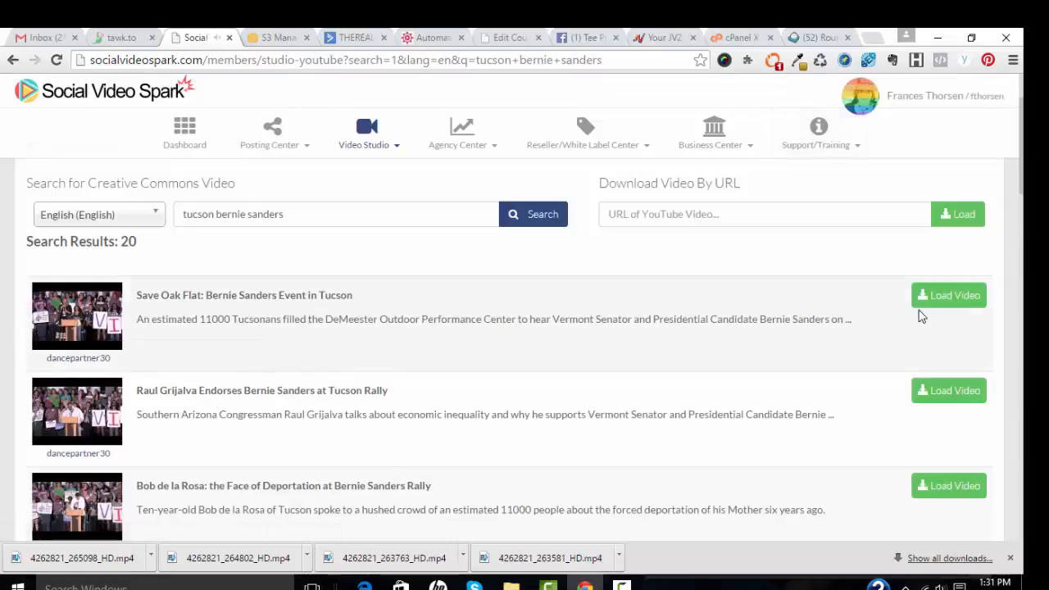
Step: Load the Save Oak Flat video at full 4:18 length with the 'news' intro/outro/watermark group
{"action": "left_click", "coordinate": [948, 295]}
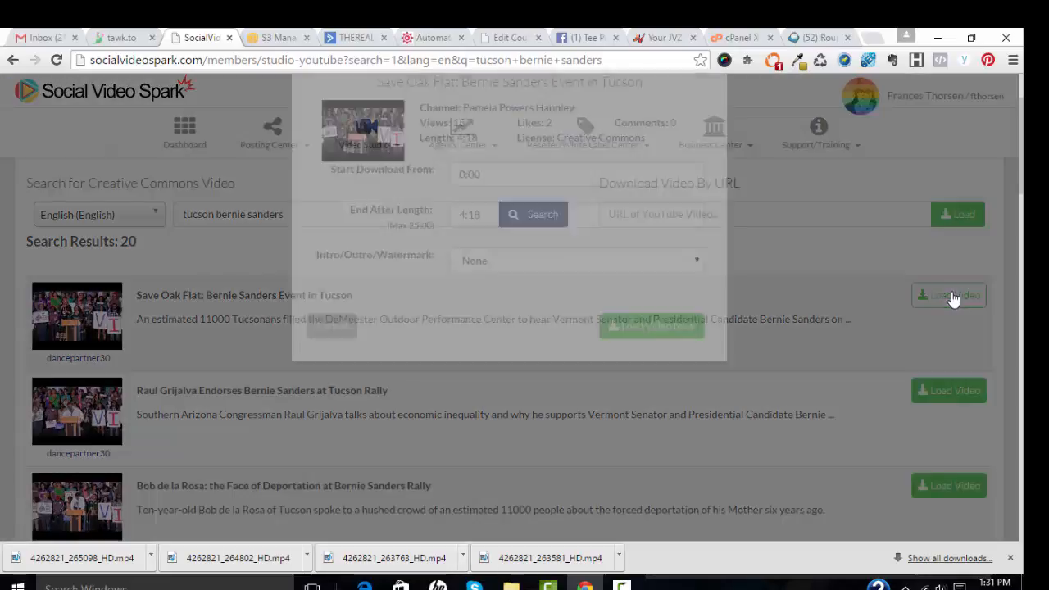
{"action": "left_click", "coordinate": [948, 296]}
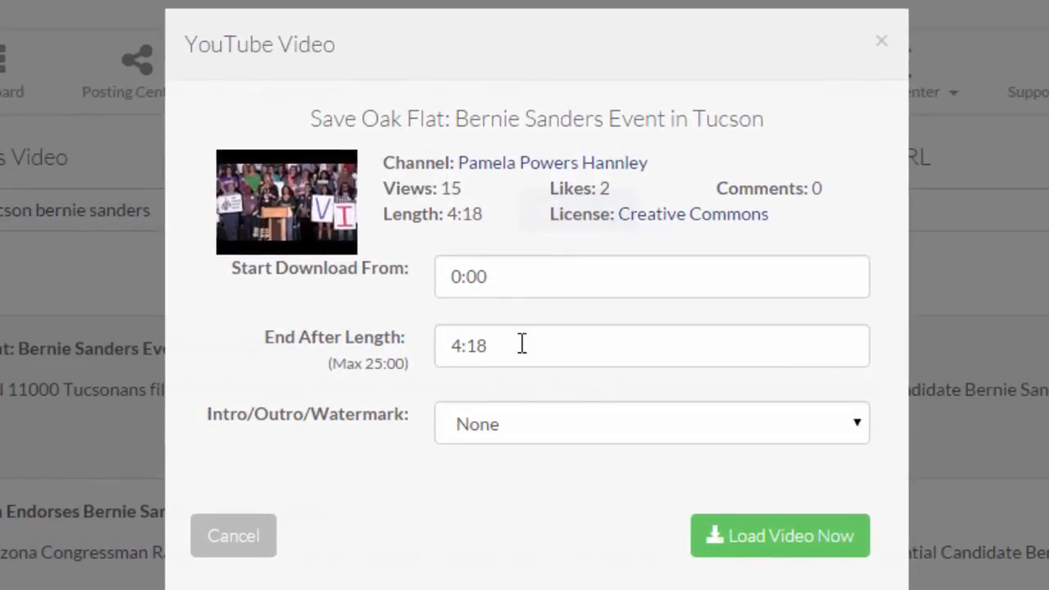
{"action": "mouse_move", "coordinate": [544, 407]}
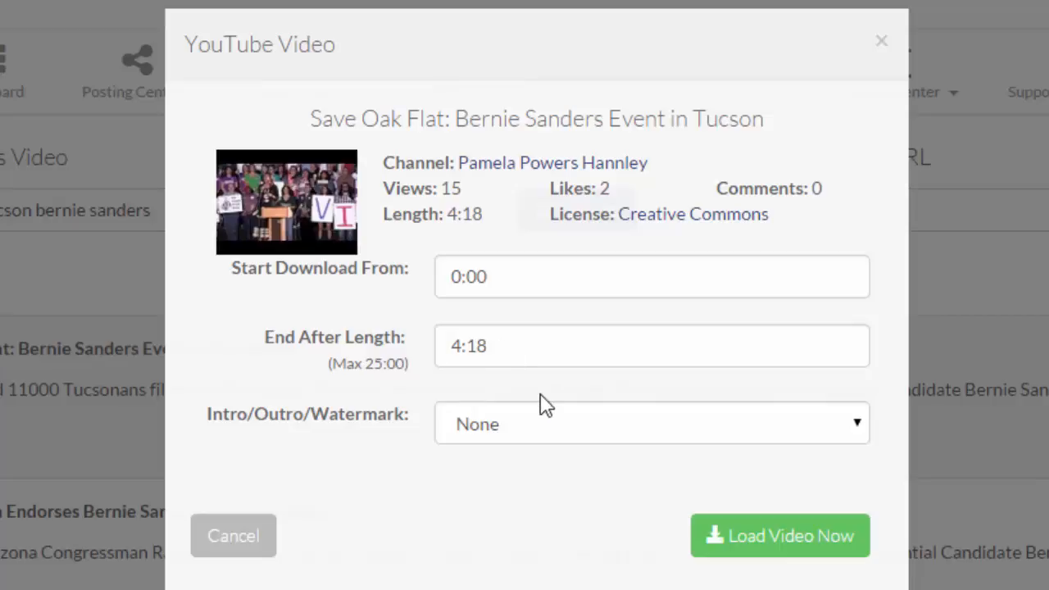
{"action": "left_click", "coordinate": [651, 423]}
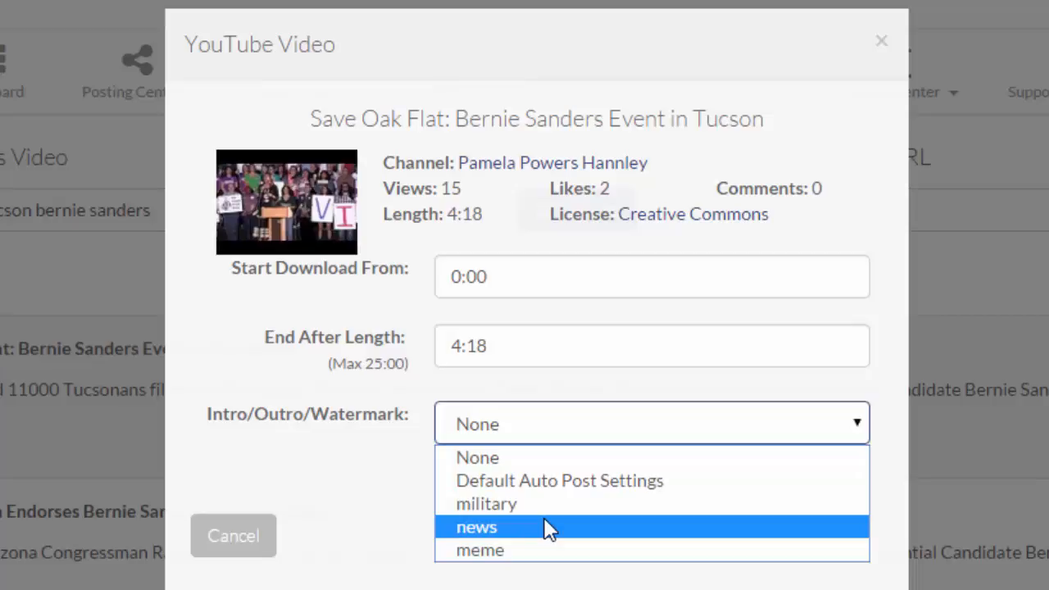
{"action": "left_click", "coordinate": [475, 527]}
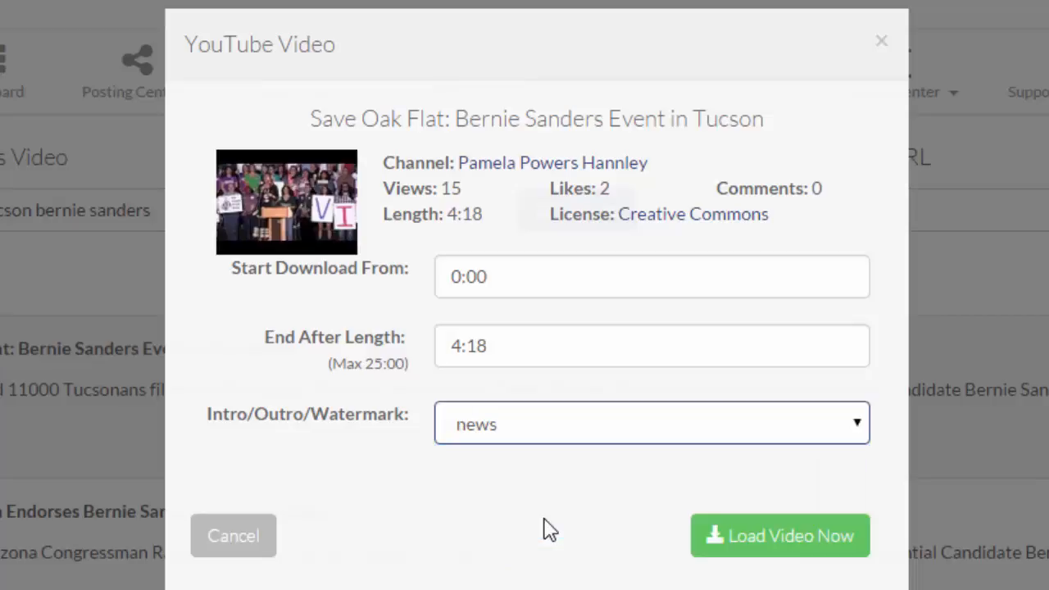
{"action": "mouse_move", "coordinate": [564, 423]}
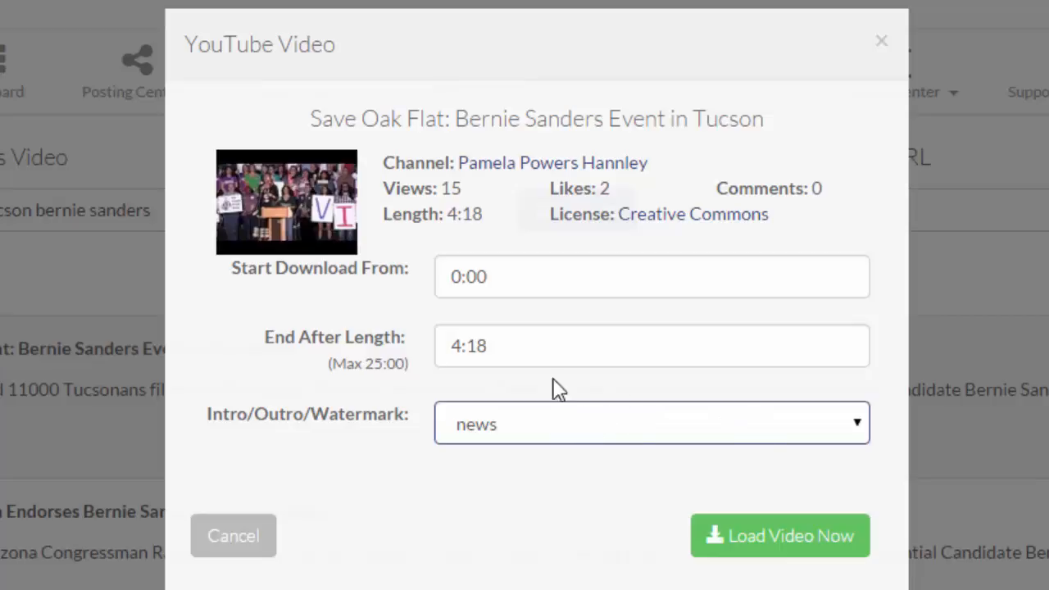
{"action": "mouse_move", "coordinate": [780, 535]}
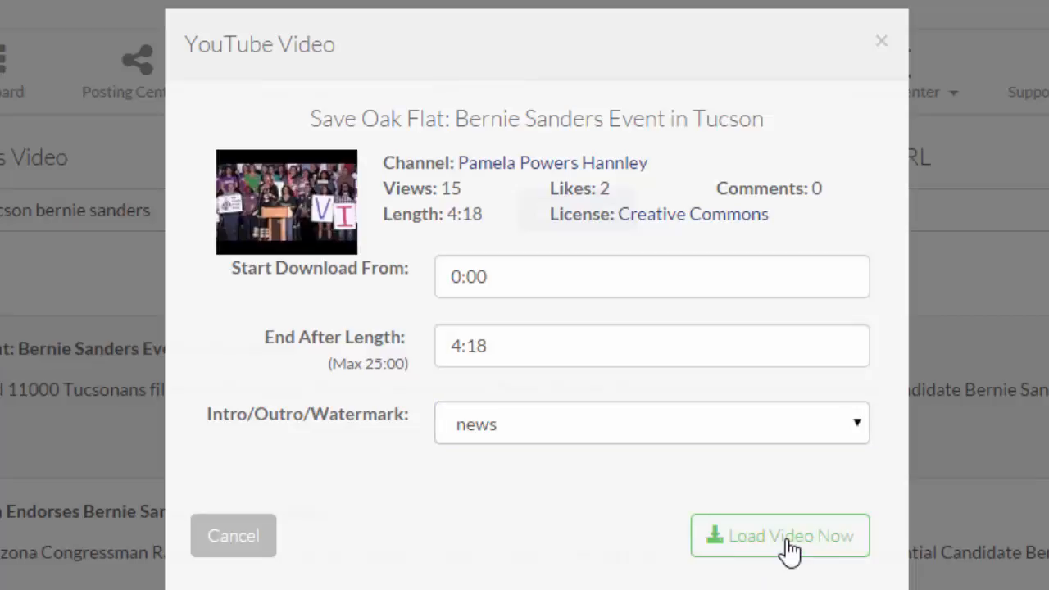
{"action": "left_click", "coordinate": [781, 536]}
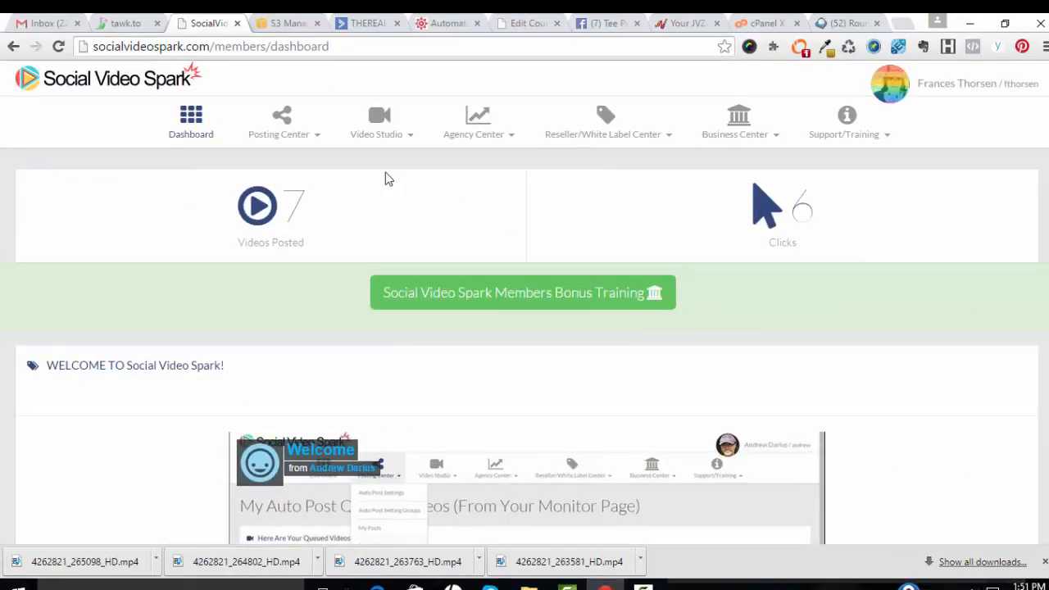
{"action": "left_click", "coordinate": [378, 123]}
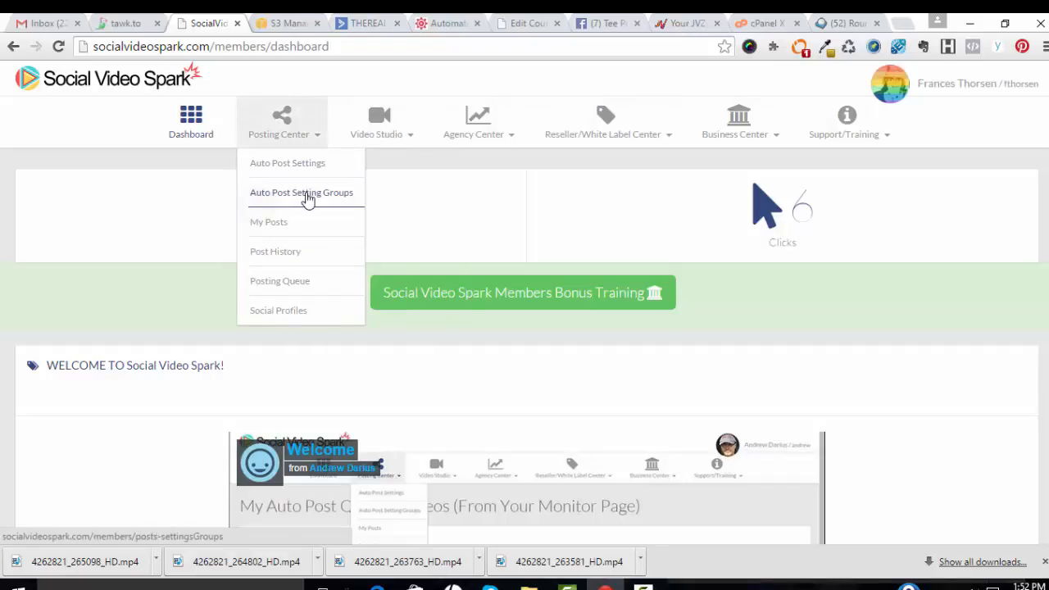
Step: Edit the 'news' Auto Post Settings group and scroll to its Intro and Outro Video choices
{"action": "left_click", "coordinate": [302, 192]}
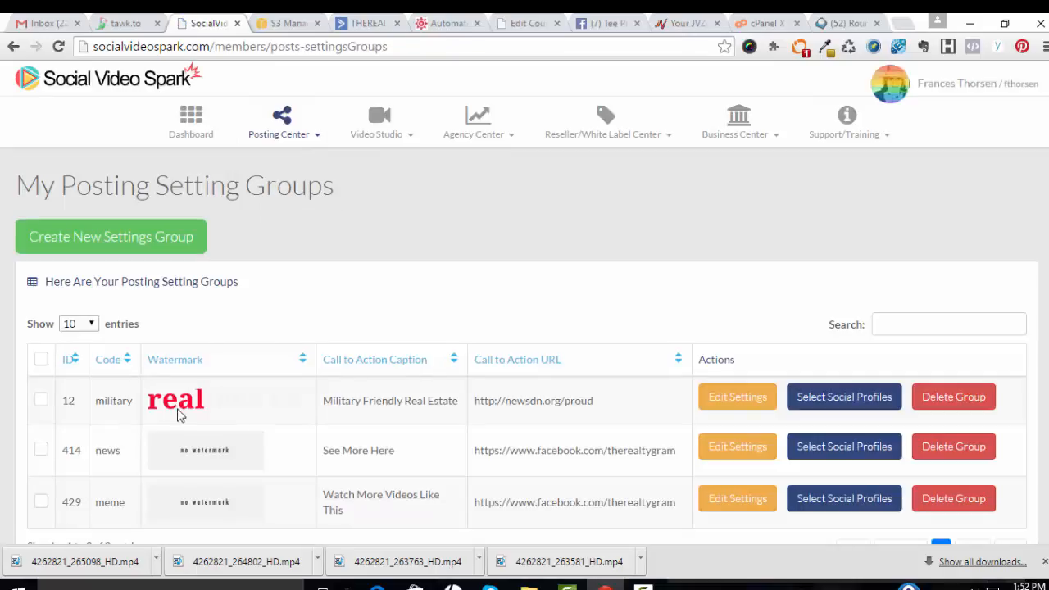
{"action": "mouse_move", "coordinate": [121, 465]}
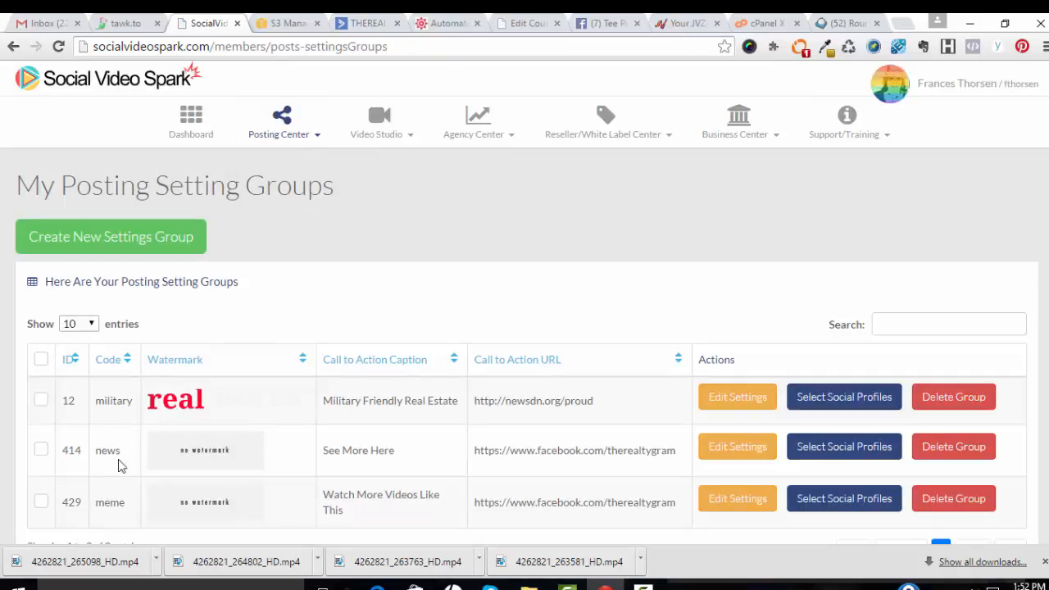
{"action": "mouse_move", "coordinate": [738, 446]}
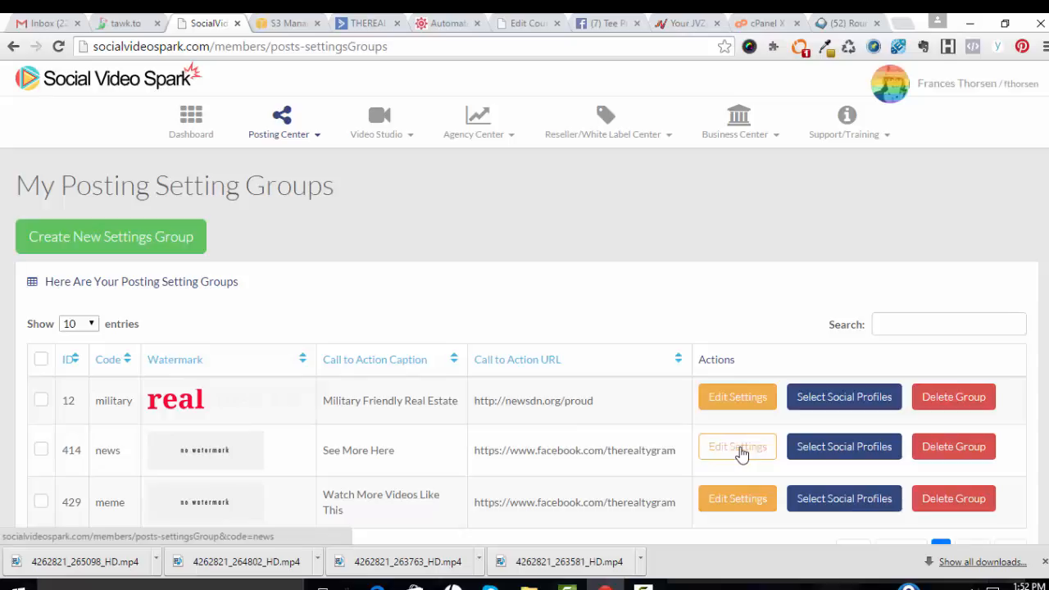
{"action": "left_click", "coordinate": [737, 446]}
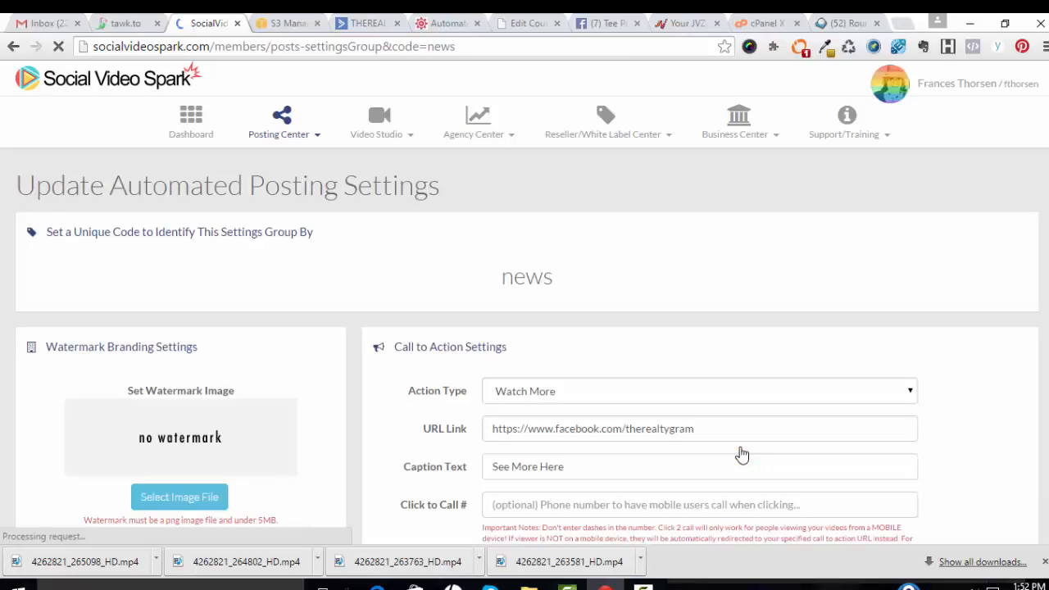
{"action": "scroll", "scroll_direction": "down", "scroll_amount": 3}
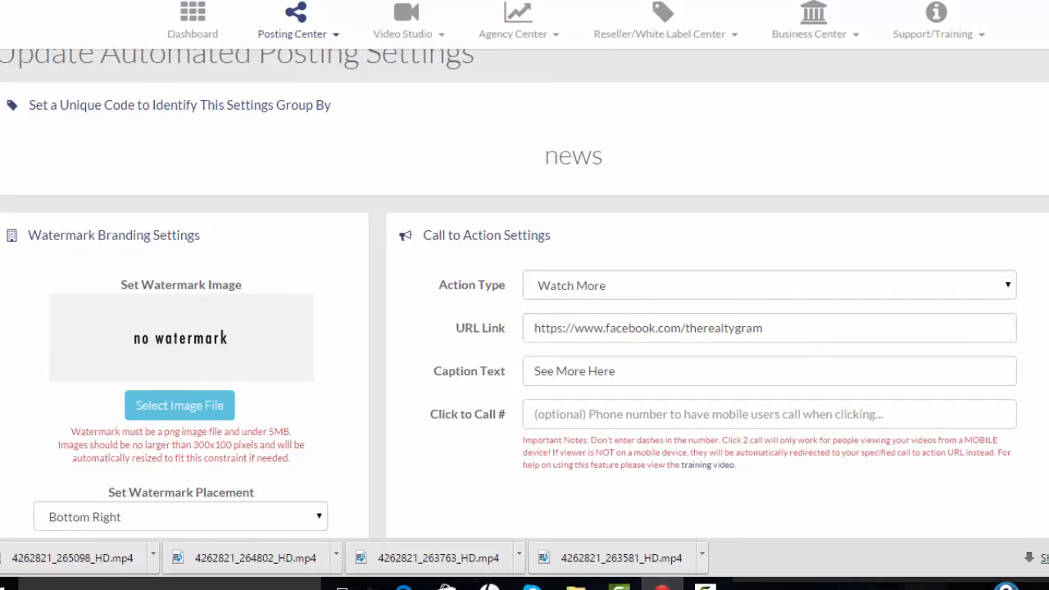
{"action": "scroll", "scroll_direction": "down", "scroll_amount": 3}
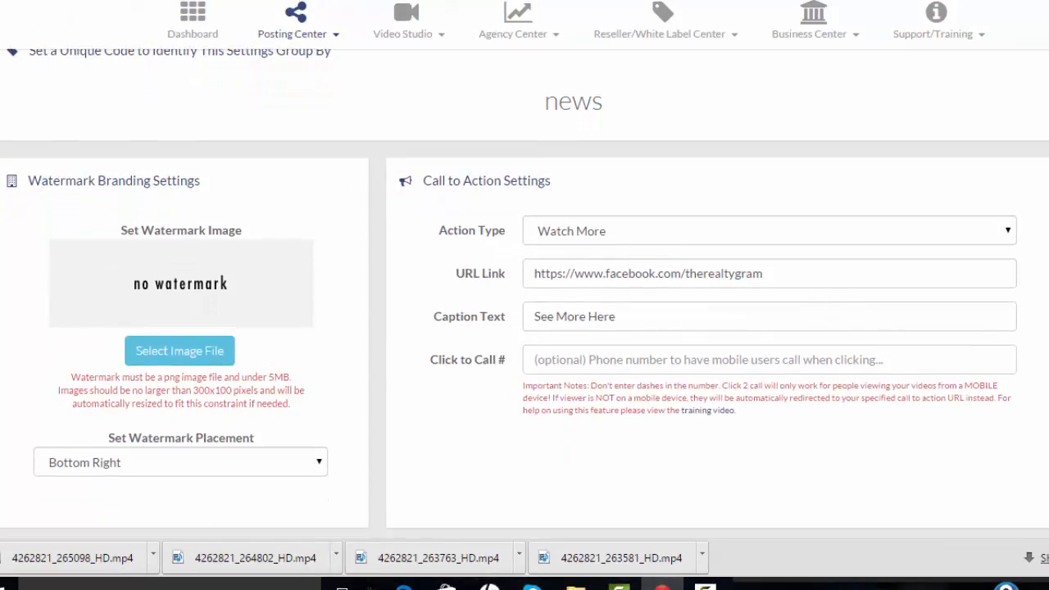
{"action": "scroll", "scroll_direction": "down", "scroll_amount": 3}
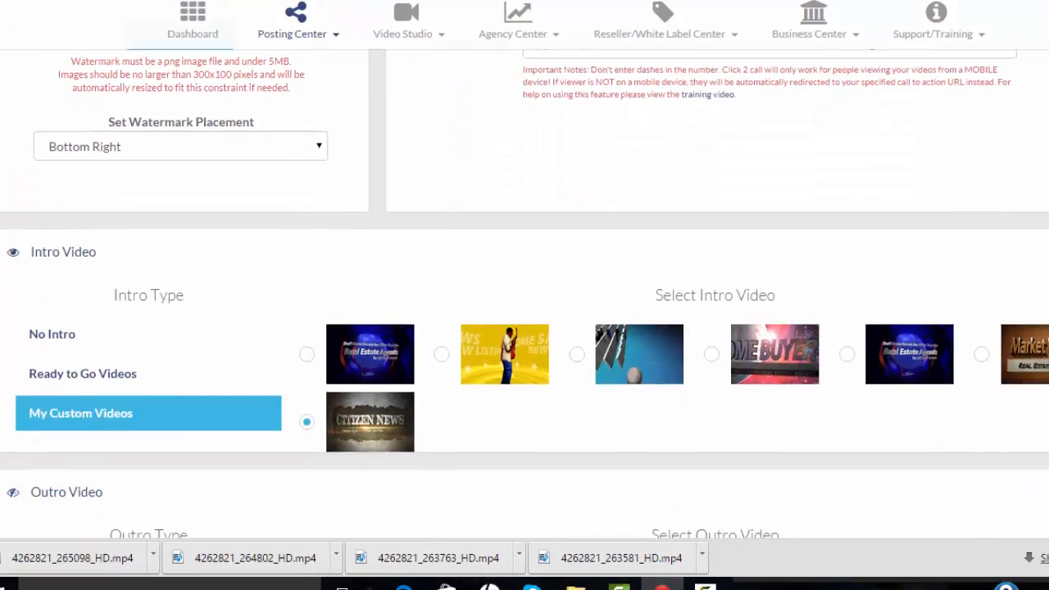
{"action": "scroll", "scroll_direction": "down", "scroll_amount": 3}
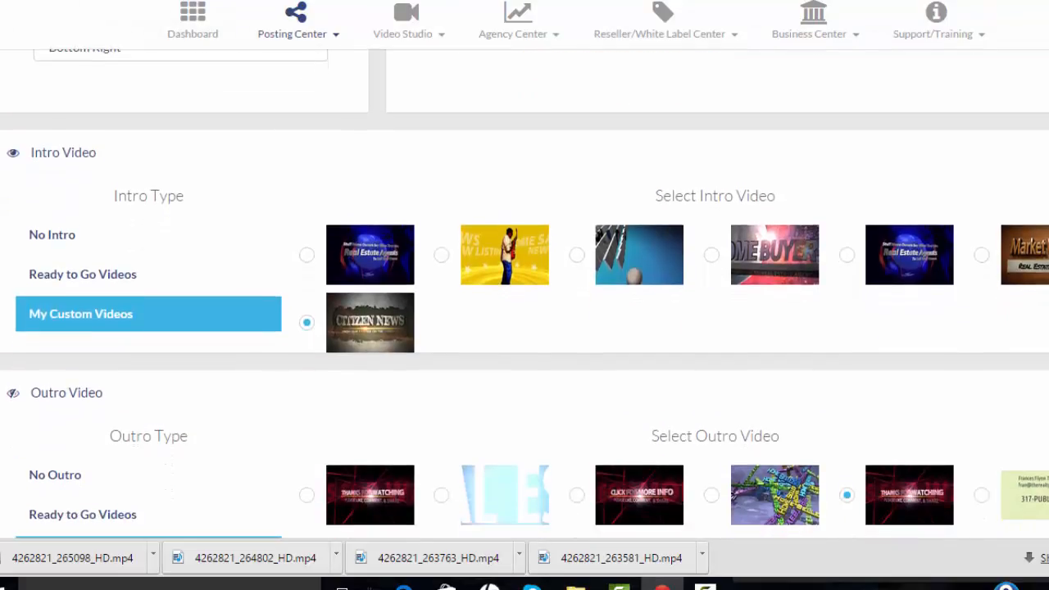
{"action": "mouse_move", "coordinate": [371, 323]}
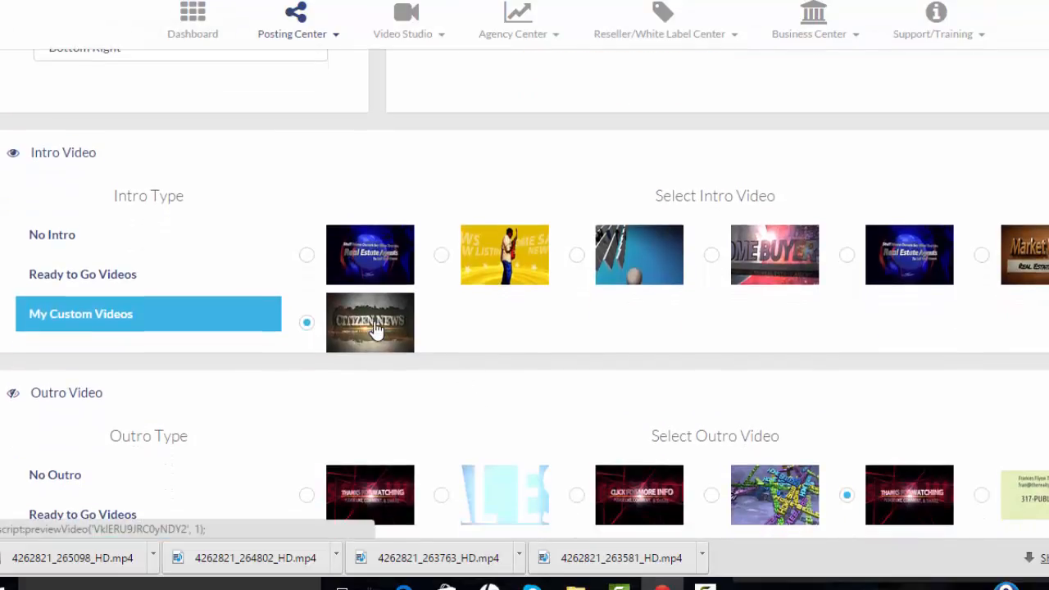
{"action": "left_click", "coordinate": [370, 321]}
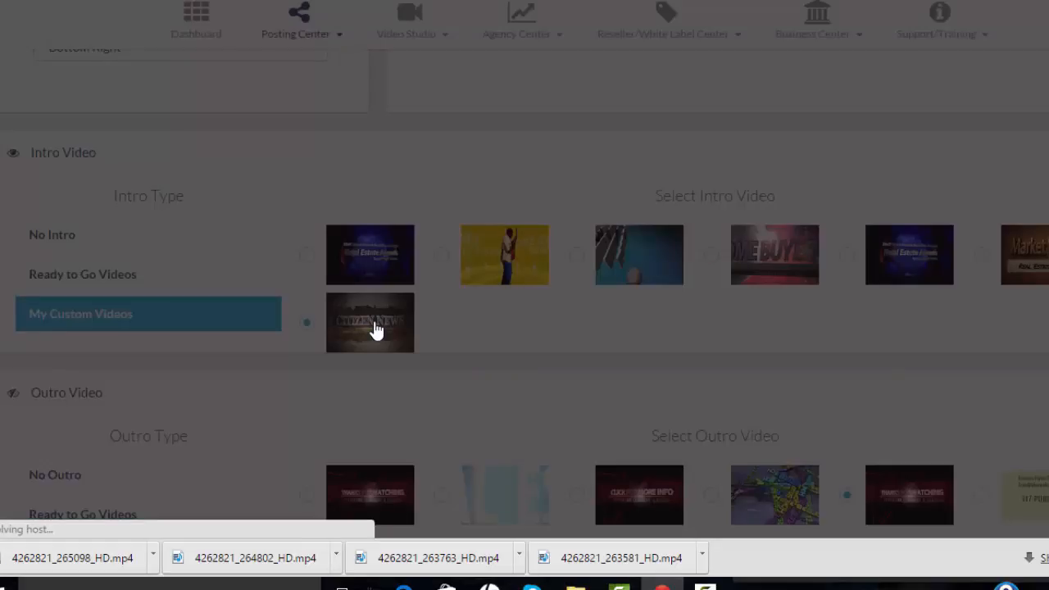
{"action": "left_click", "coordinate": [370, 321]}
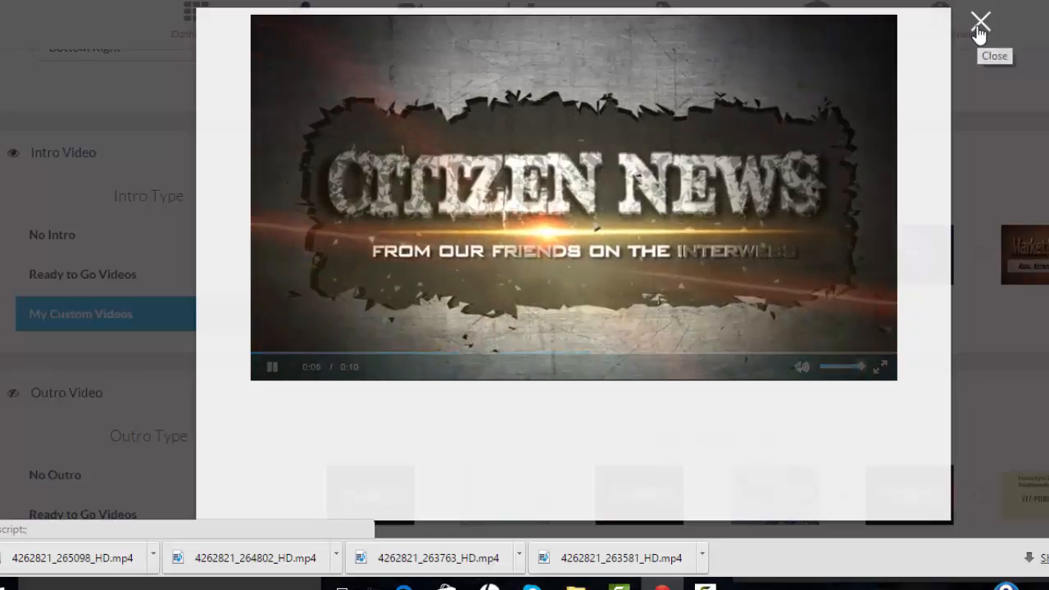
{"action": "left_click", "coordinate": [980, 21]}
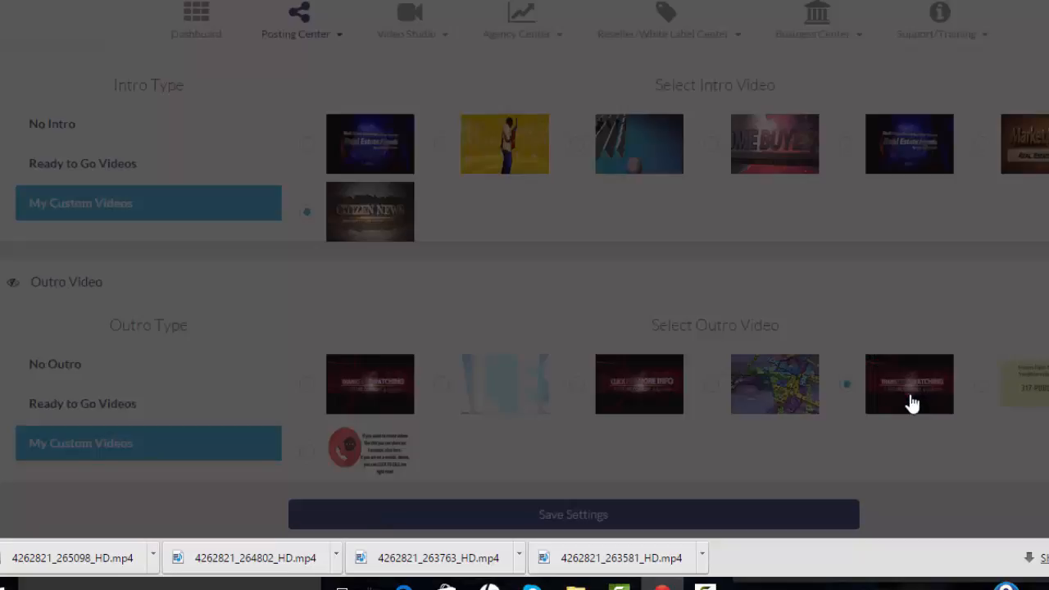
{"action": "left_click", "coordinate": [908, 384]}
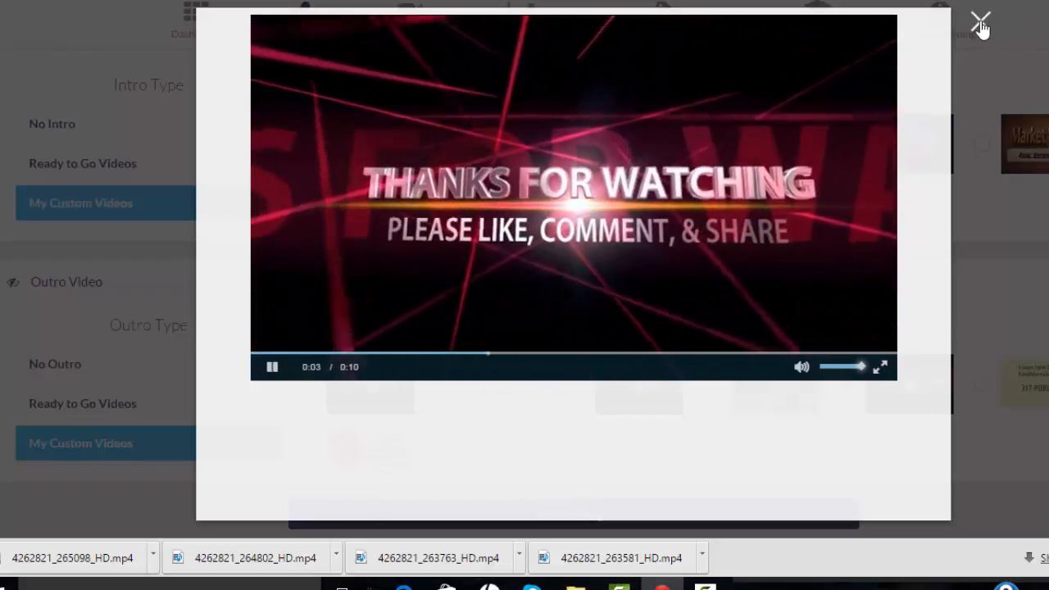
{"action": "mouse_move", "coordinate": [980, 19]}
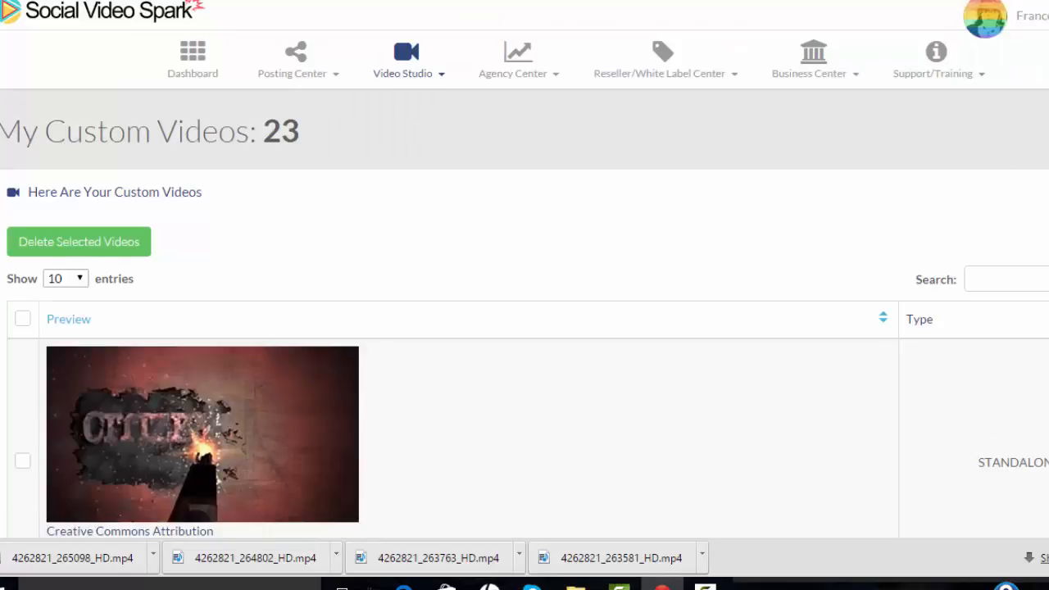
Step: Preview the newest video in My Custom Videos through its Thanks for Watching outro
{"action": "scroll", "scroll_direction": "down", "scroll_amount": 3}
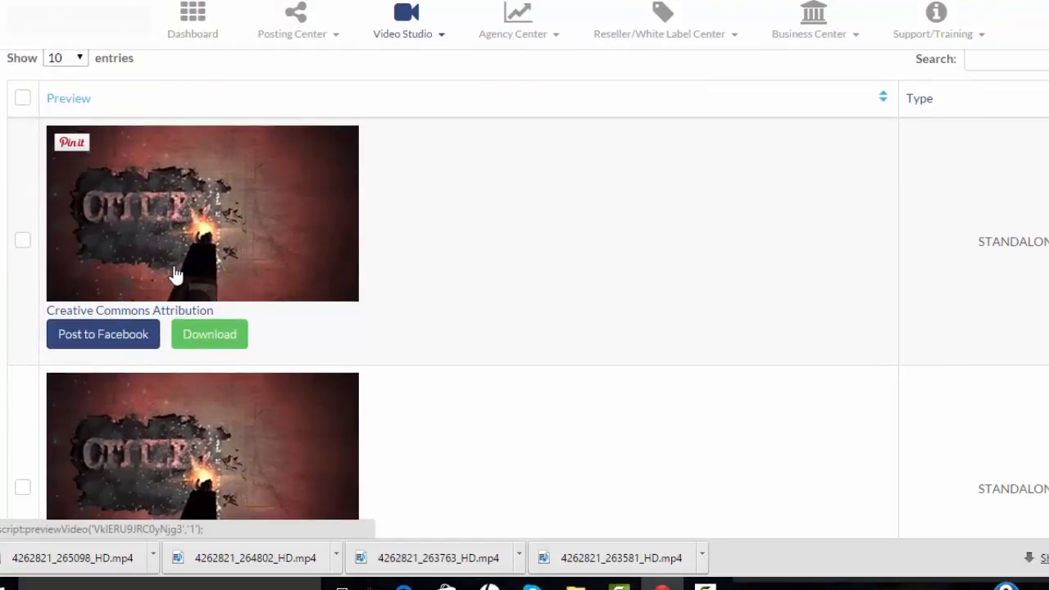
{"action": "mouse_move", "coordinate": [233, 227]}
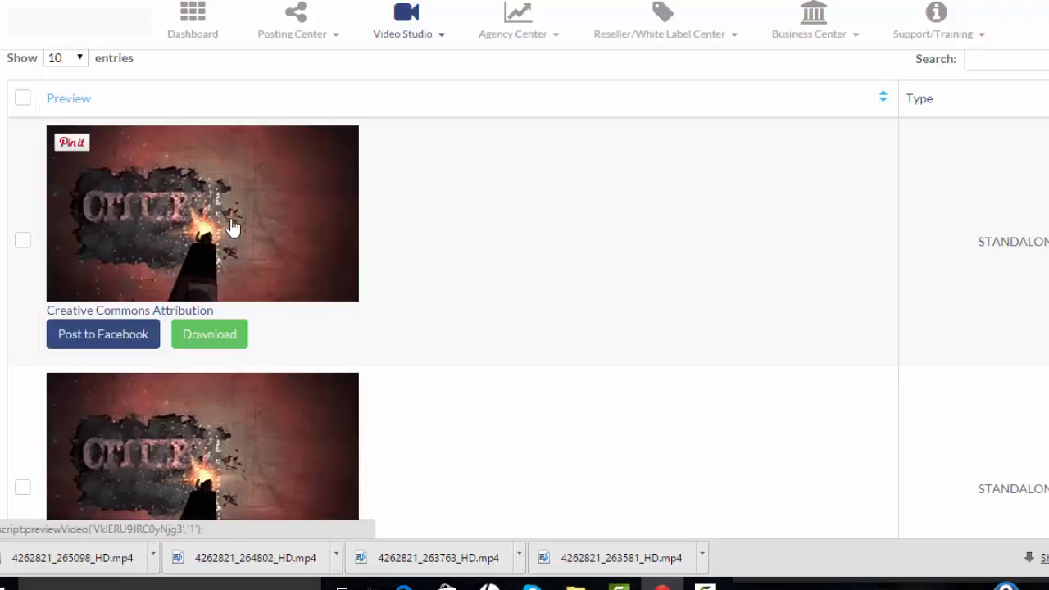
{"action": "left_click", "coordinate": [233, 226]}
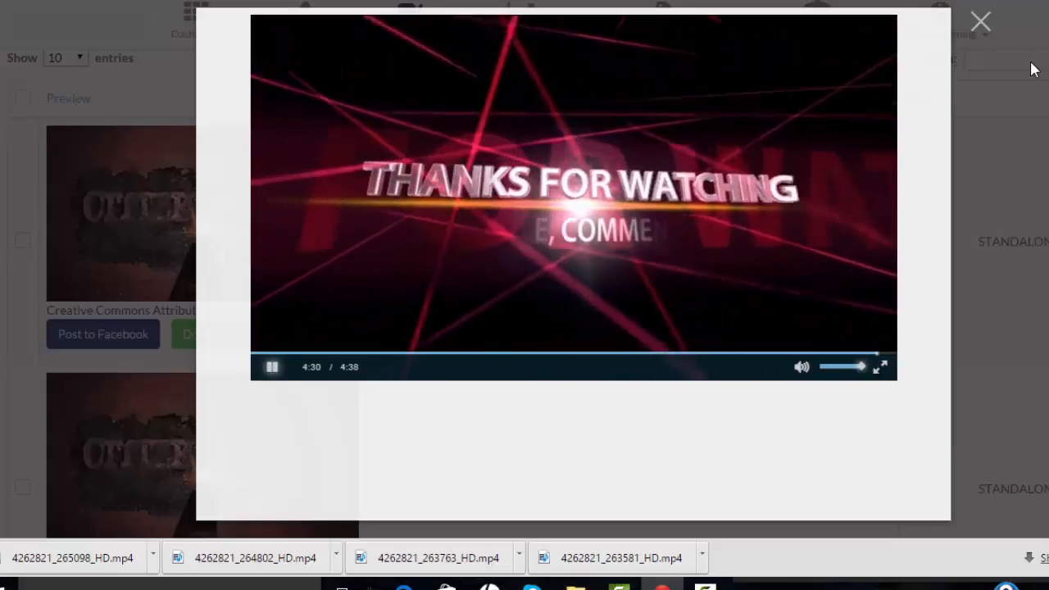
{"action": "left_click", "coordinate": [980, 21]}
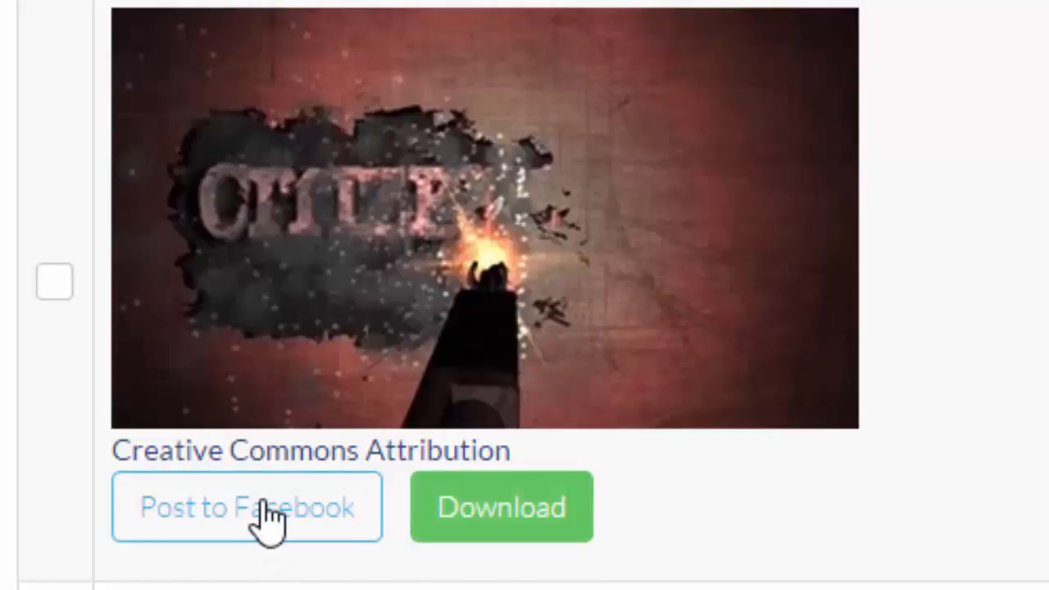
Step: Start a Post to Facebook for the Citizen News video and attempt Select Profiles without a destination URL
{"action": "left_click", "coordinate": [246, 506]}
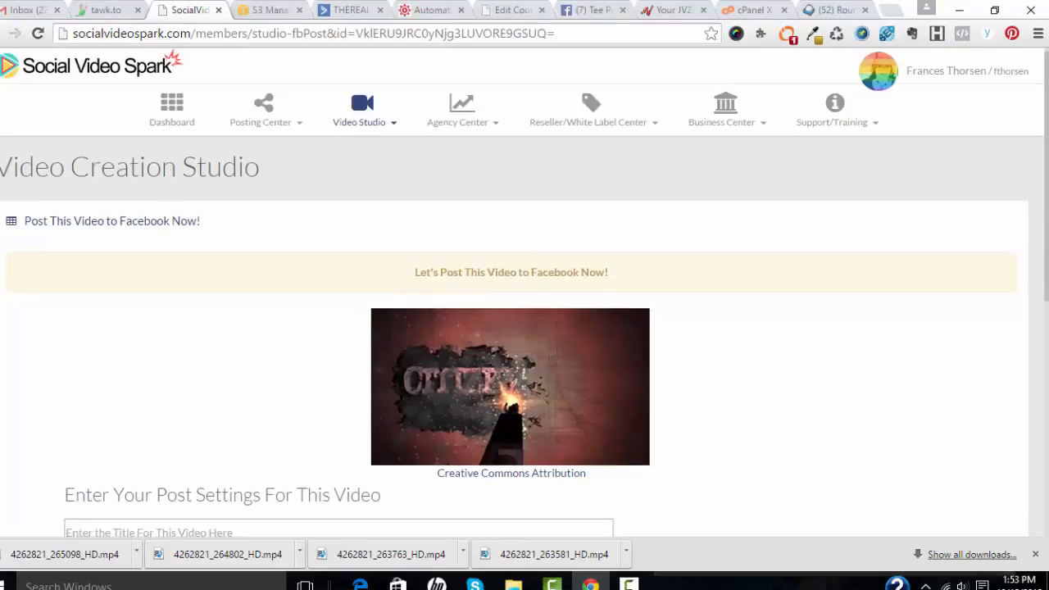
{"action": "scroll", "scroll_direction": "down", "scroll_amount": 3}
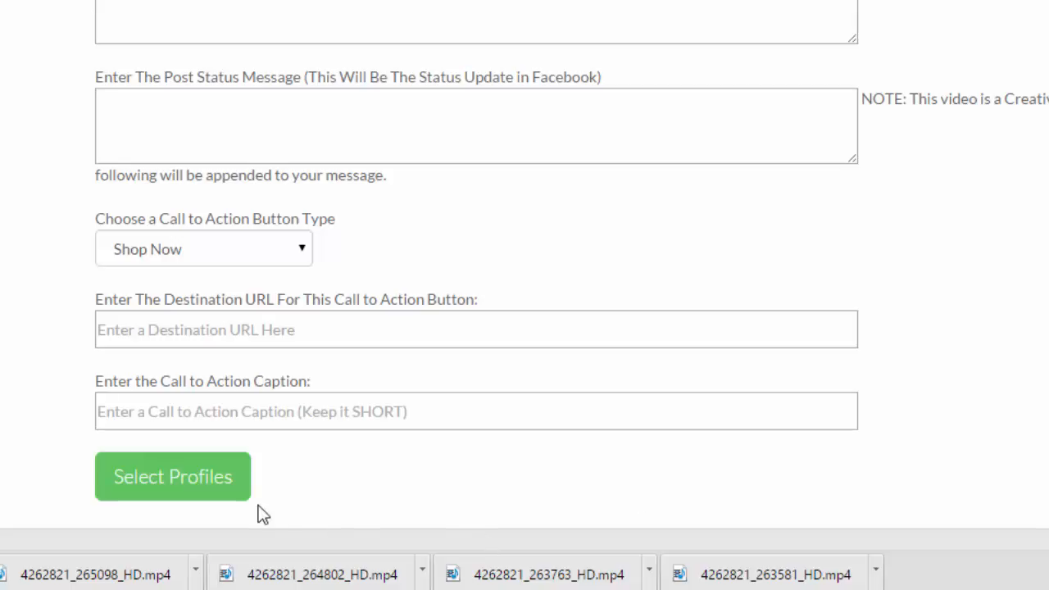
{"action": "left_click", "coordinate": [172, 475]}
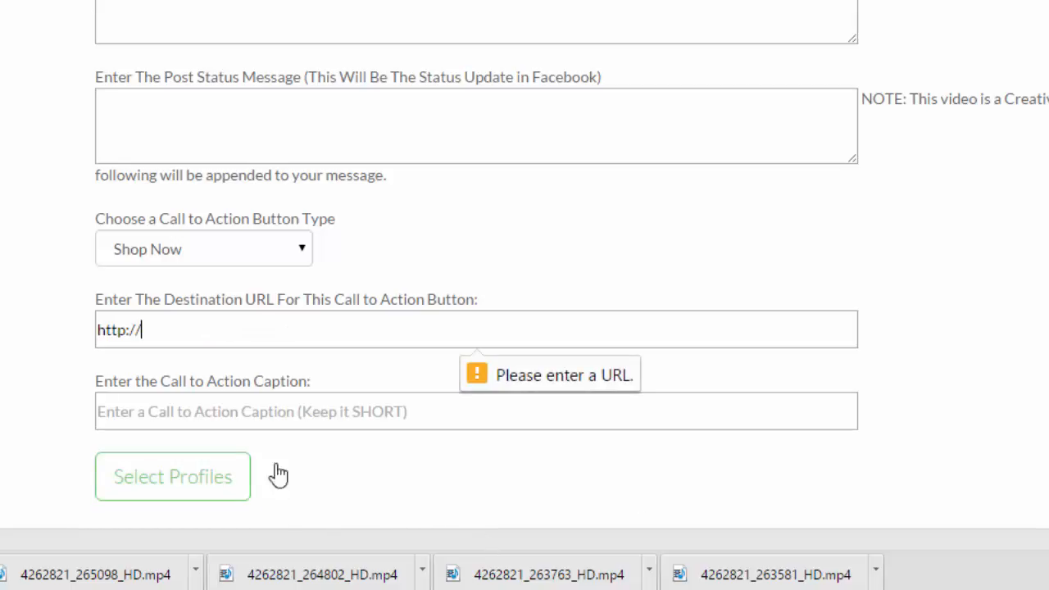